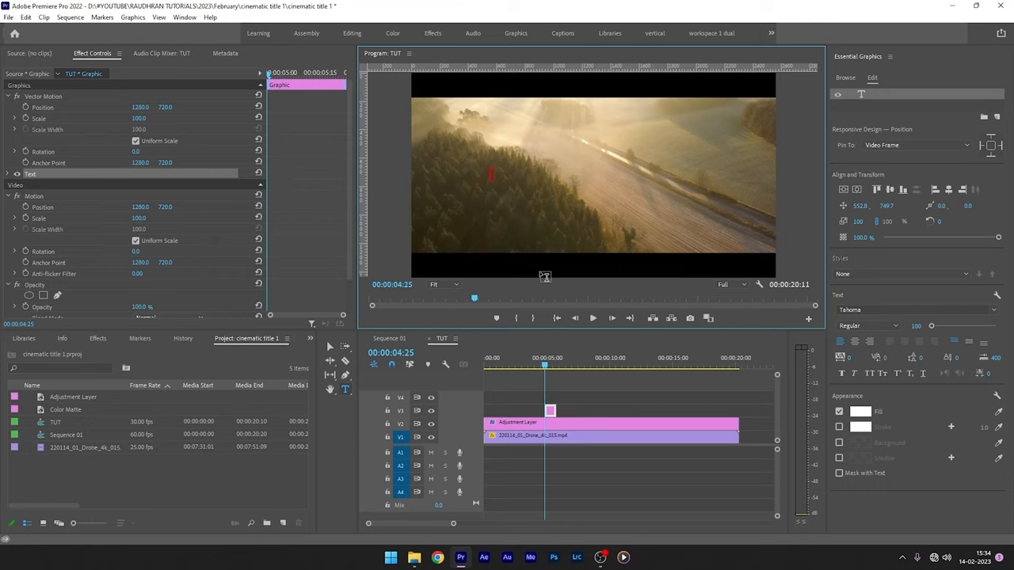
- Type THE RISE as a new graphic text layer over the drone footage
text(THE RISE)
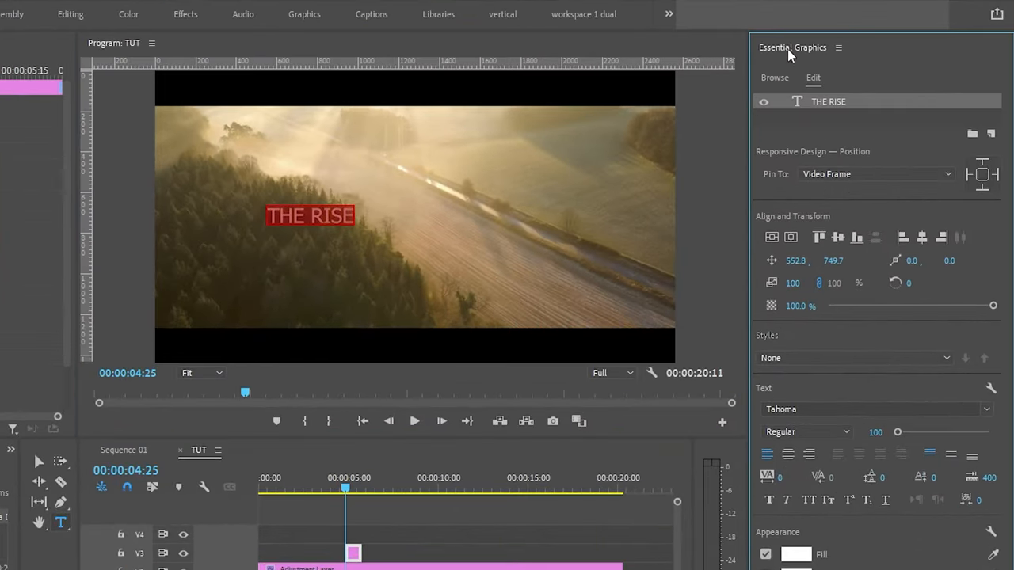
- Open Essential Graphics from the Window menu to edit THE RISE's font, size and fill
click(259, 21)
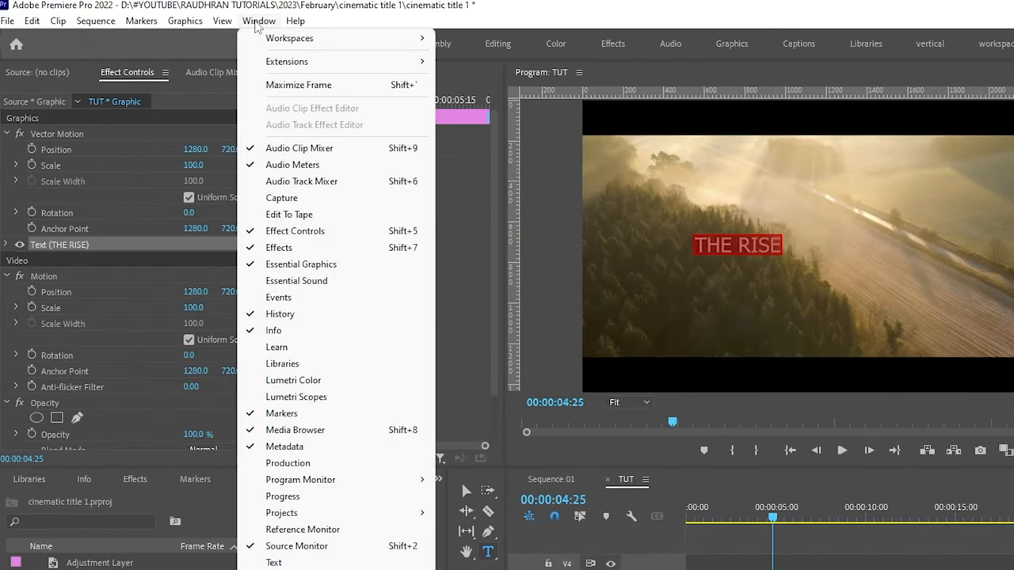
mouse_move(301, 264)
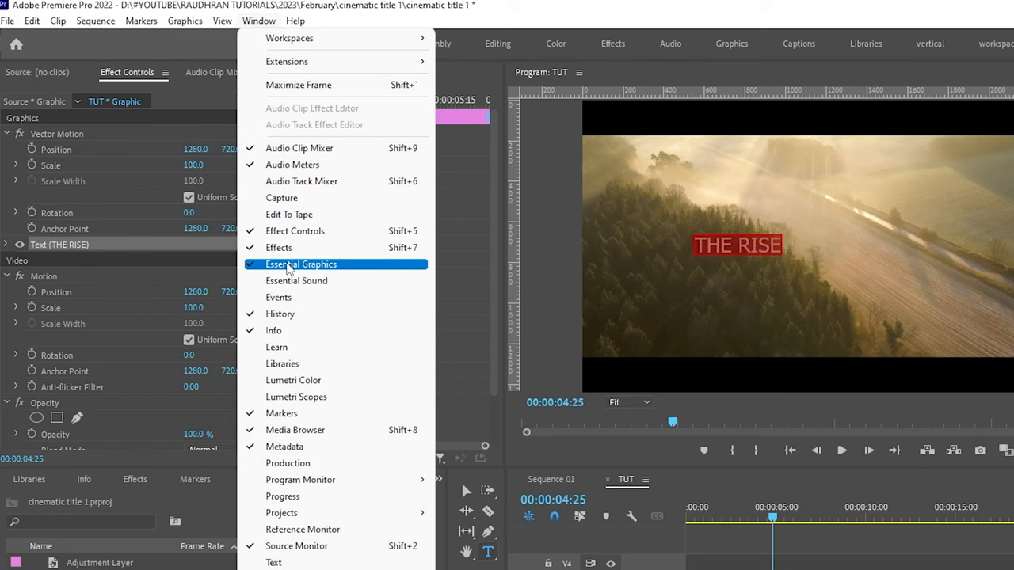
click(301, 264)
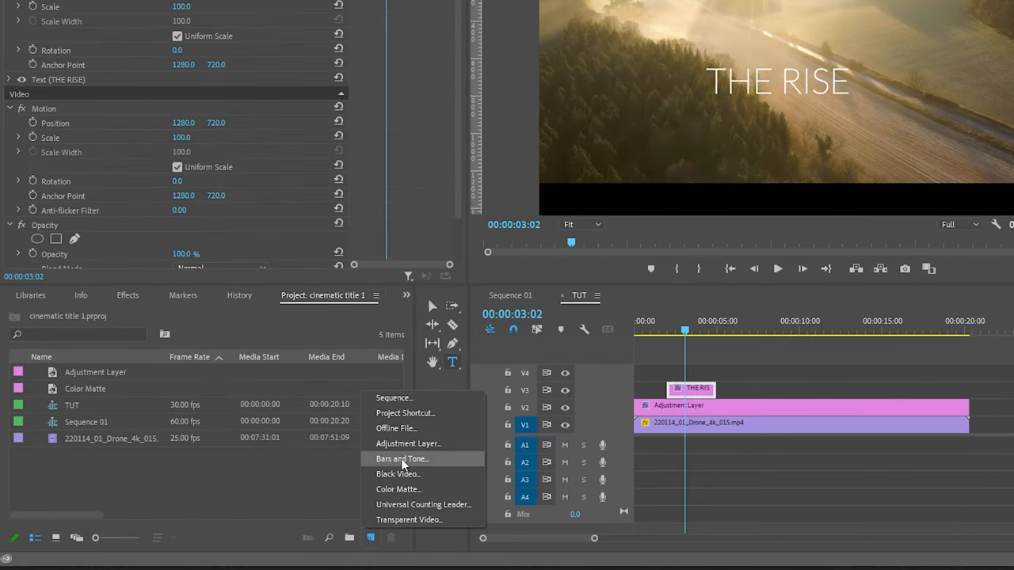
- Create a black color matte named MATTE and set its Position Y to 1450
click(399, 489)
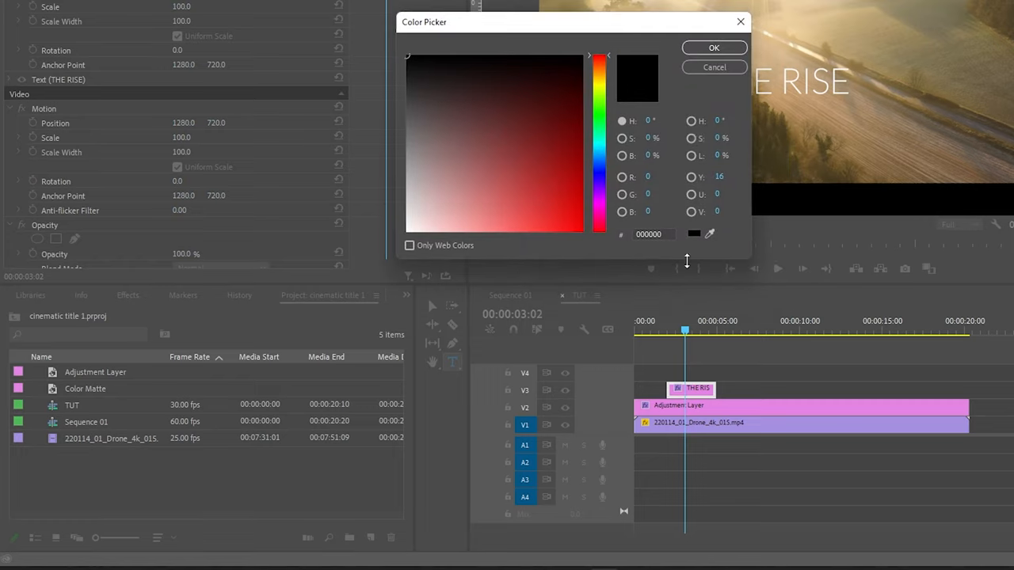
click(713, 47)
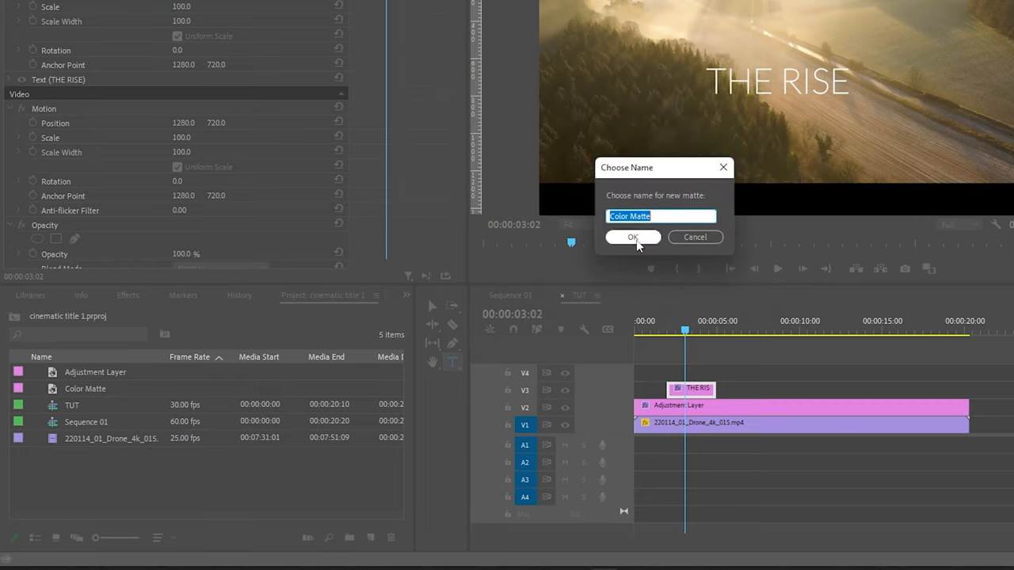
text(MATTE)
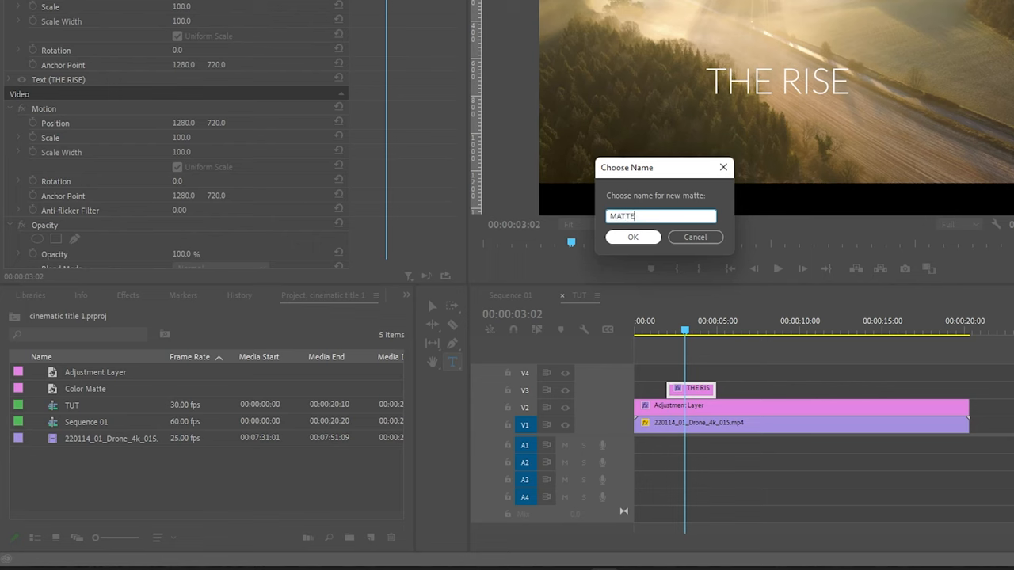
click(632, 237)
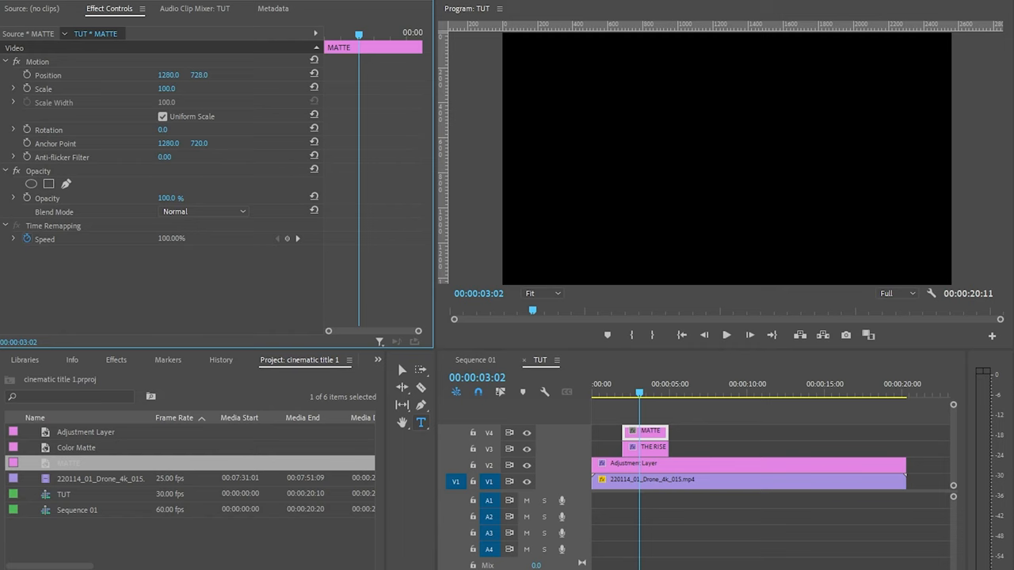
text(1450.0)
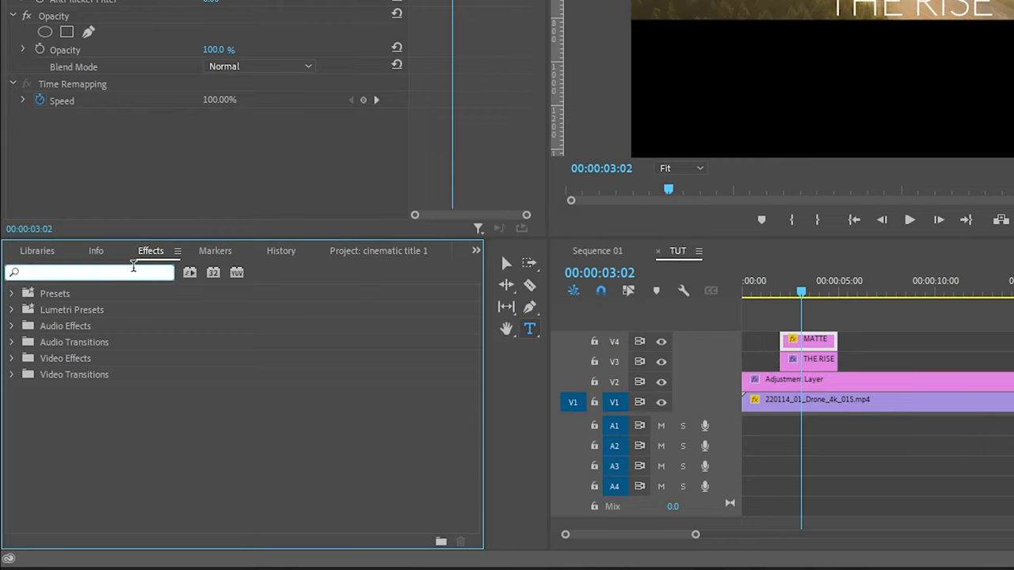
- Apply Track Matte Key to THE RISE, using Video 4 as the matte
text(TRACK)
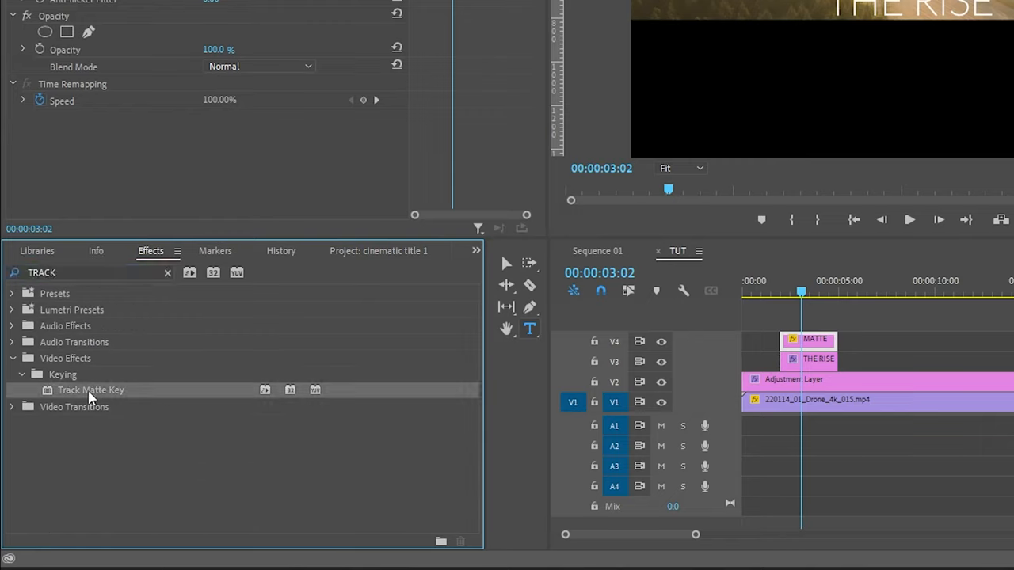
click(808, 359)
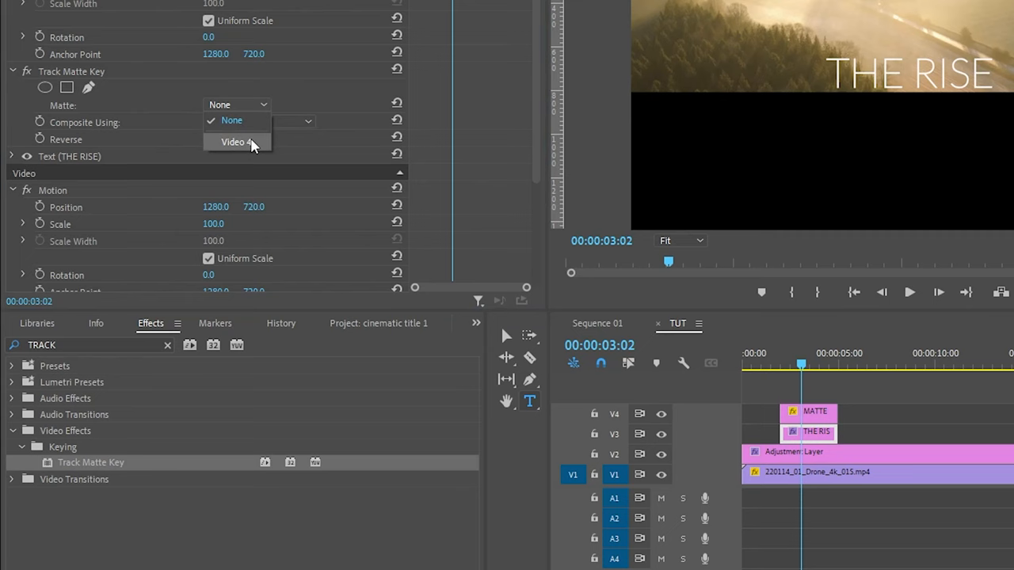
click(236, 142)
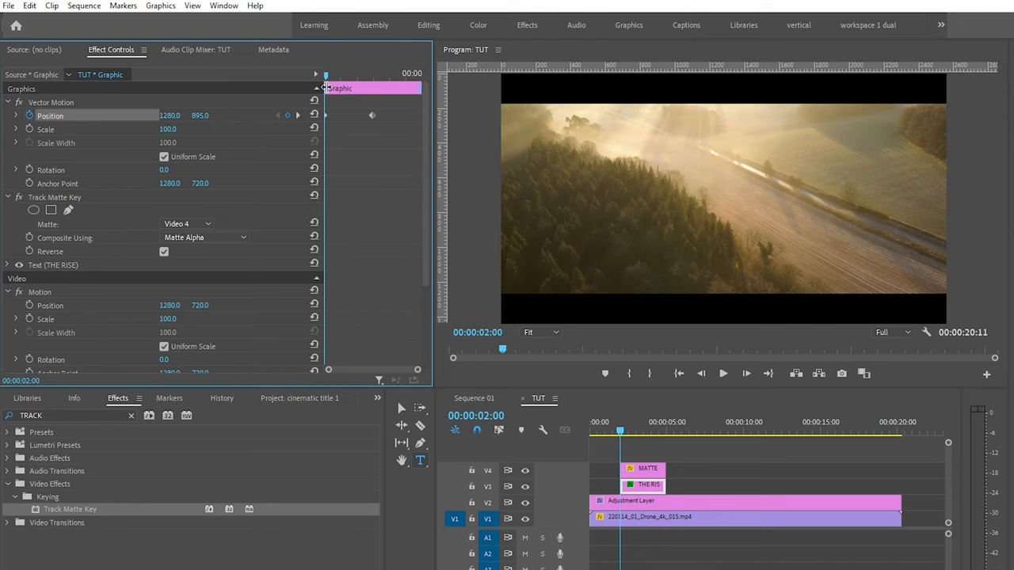
- Move the playhead later and add the end position keyframe at 1280, 720
click(722, 373)
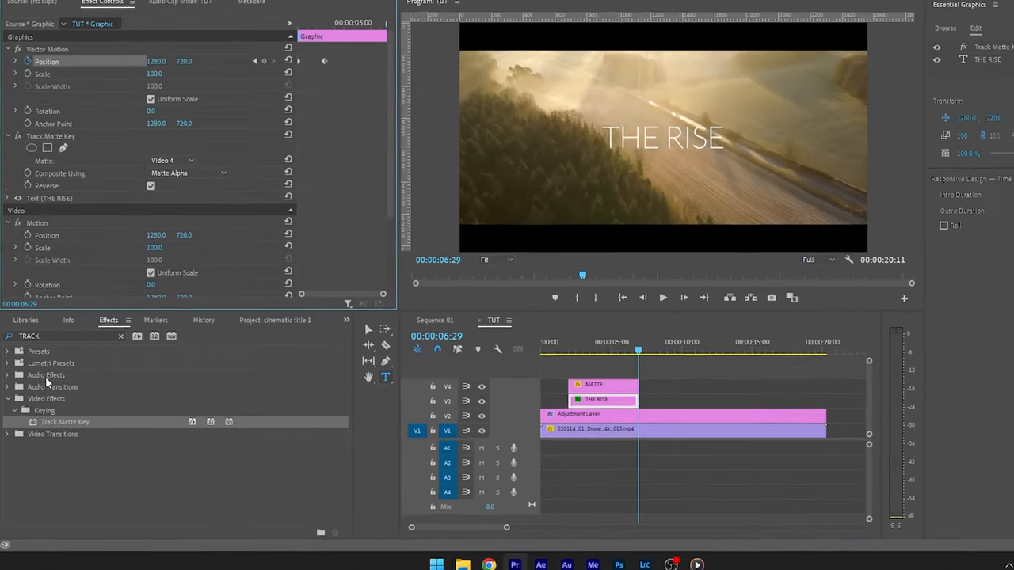
click(8, 384)
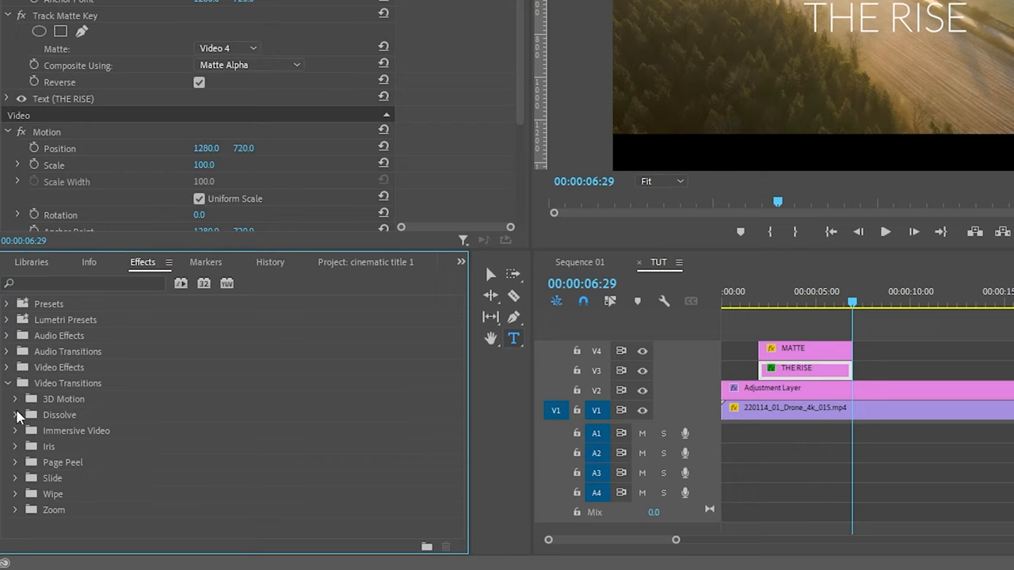
- Add a one-second Cross Dissolve from the Dissolve category to THE RISE clip's end
click(15, 415)
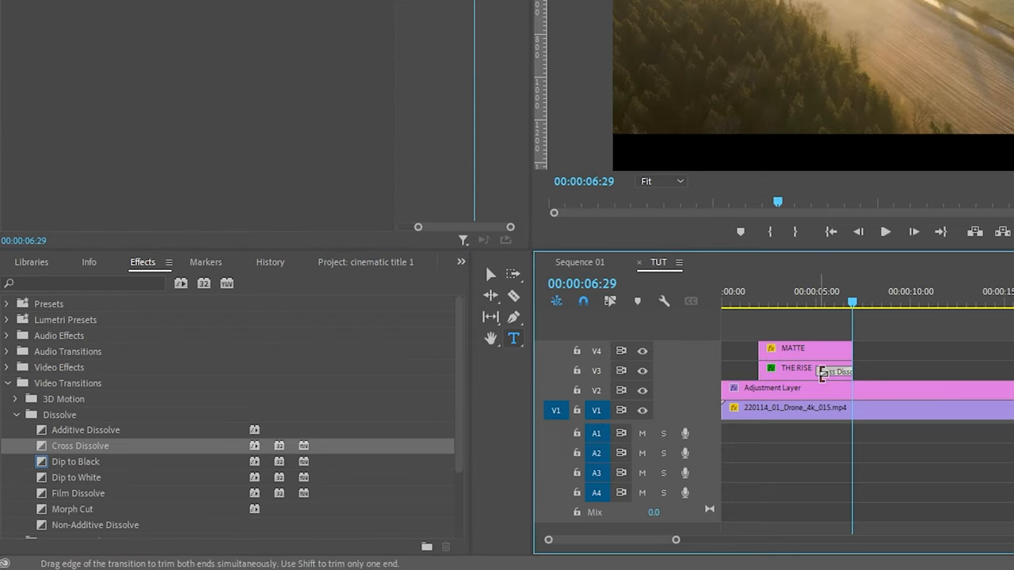
drag(831, 370, 841, 371)
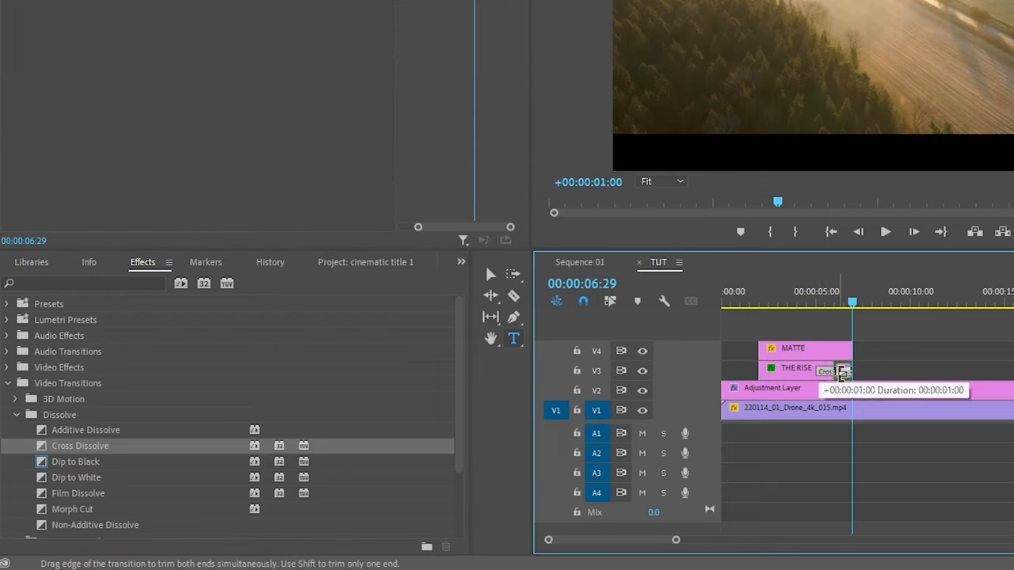
drag(844, 371, 851, 371)
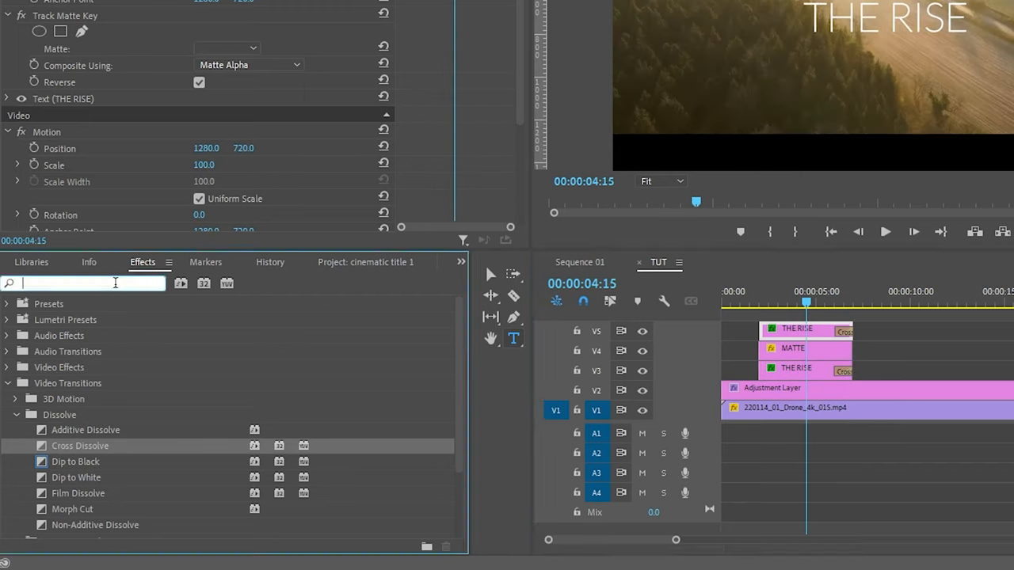
- Find Vertical Flip in Effects to mirror the duplicated title as a reflection
text(F)
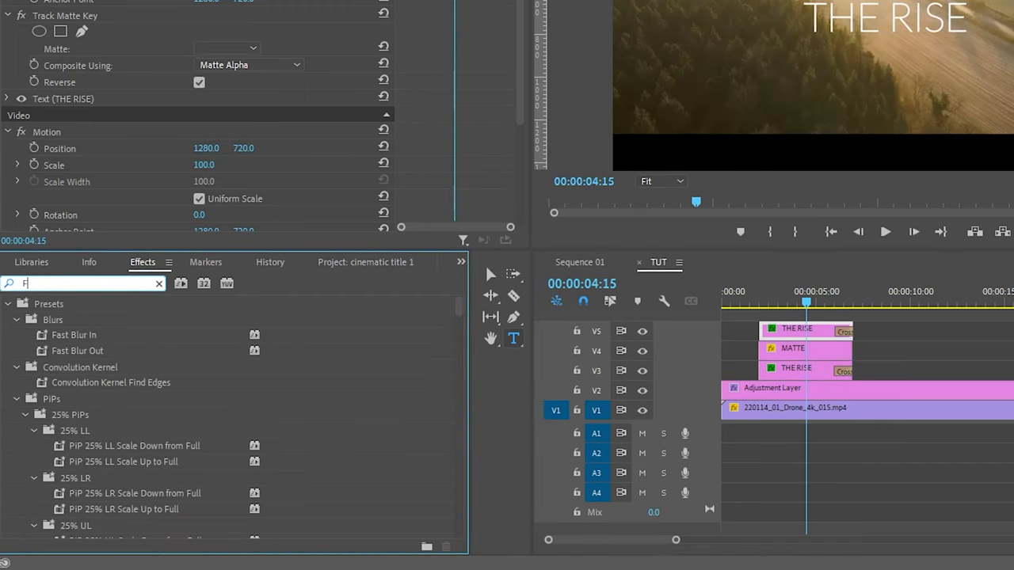
text(LIP)
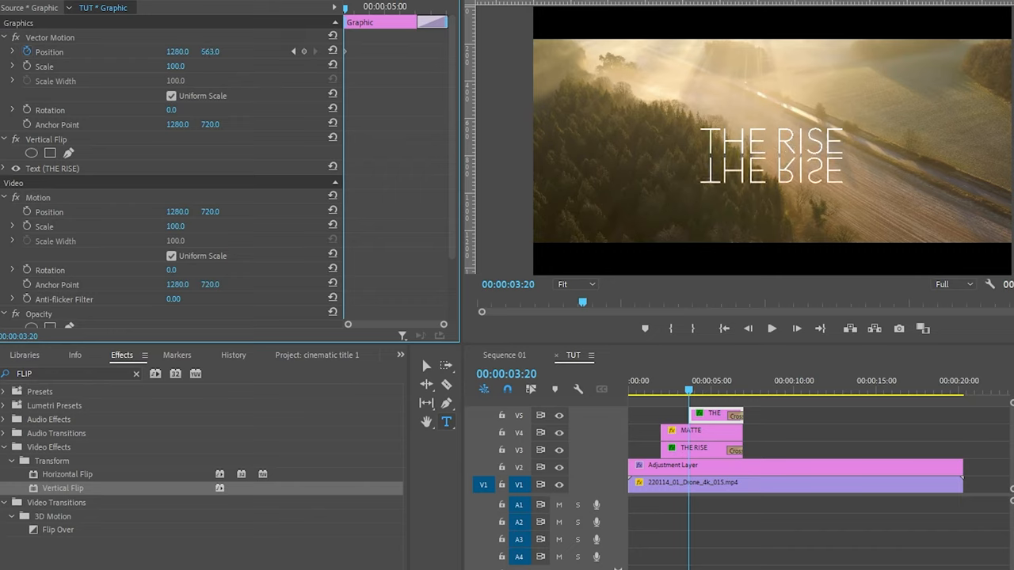
scroll(down, 3)
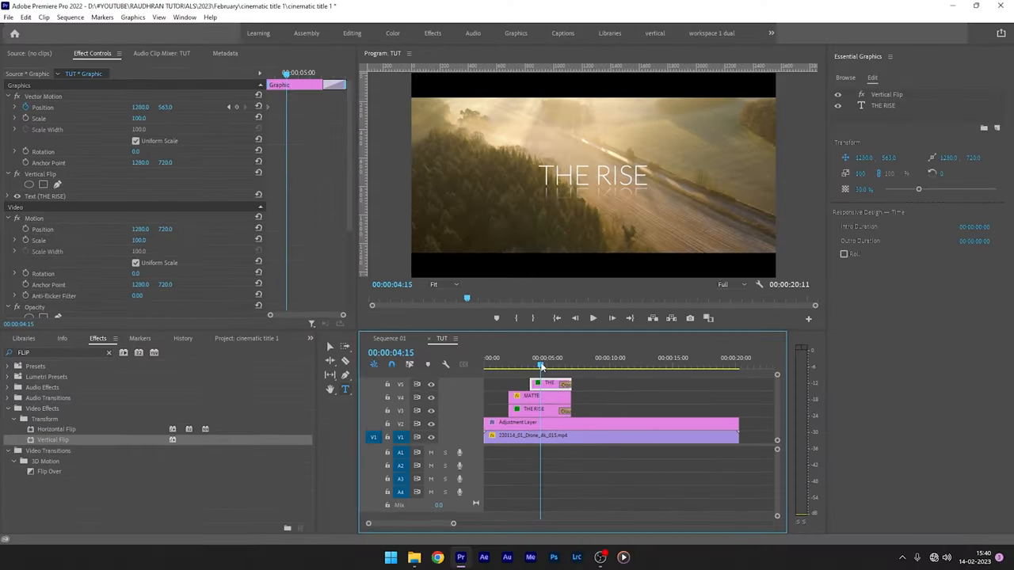
click(546, 366)
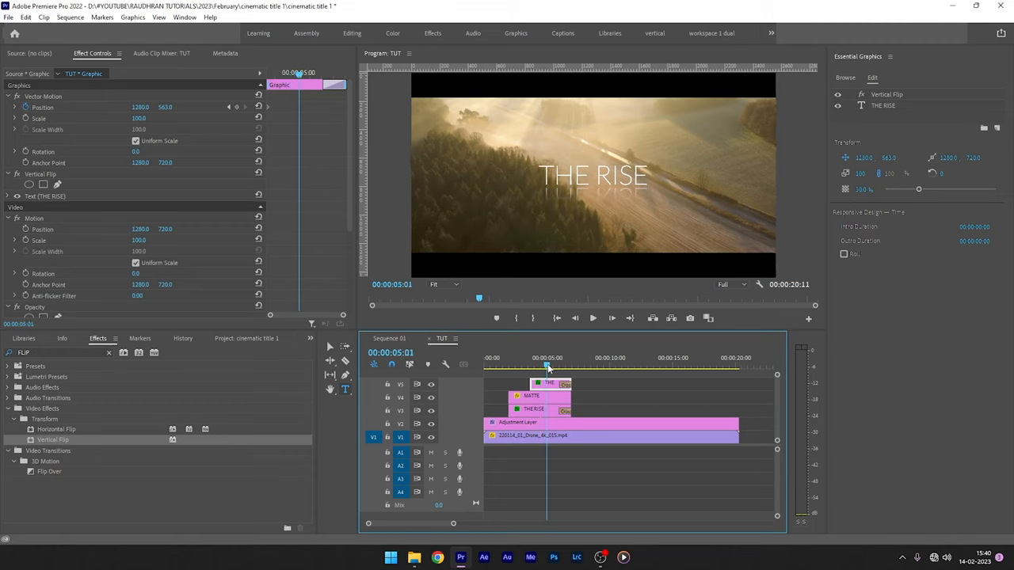
scroll(down, 3)
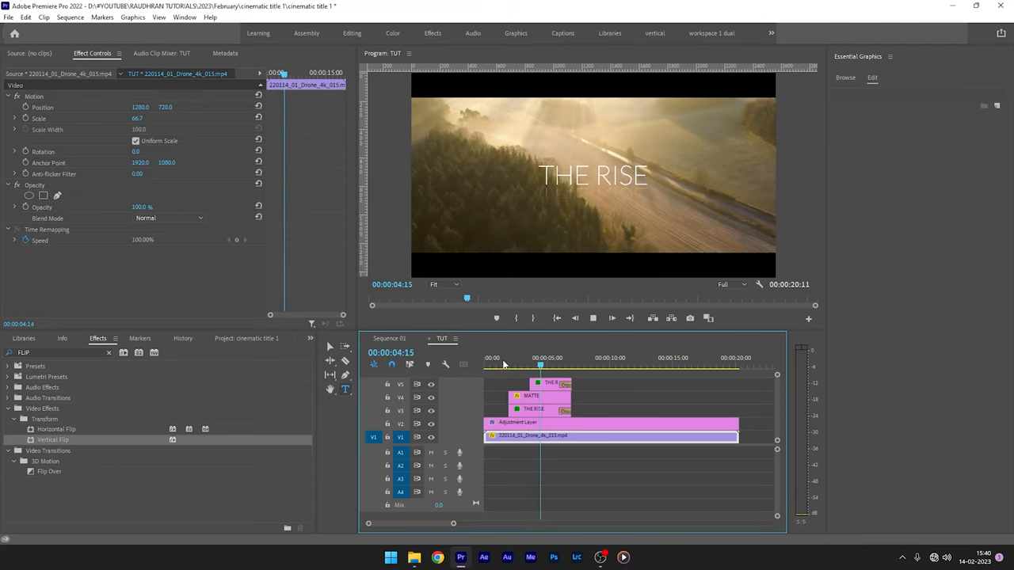
click(548, 365)
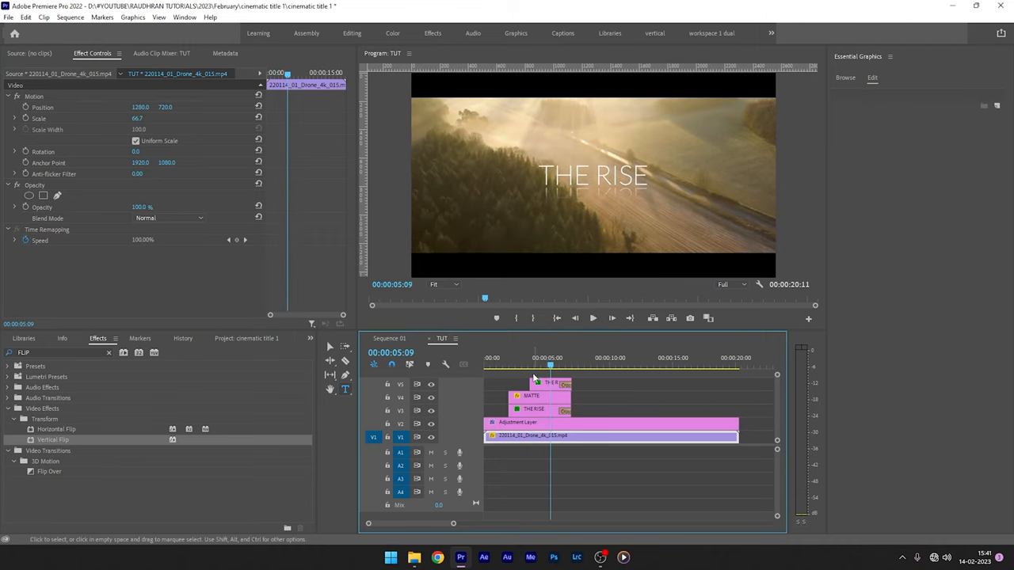